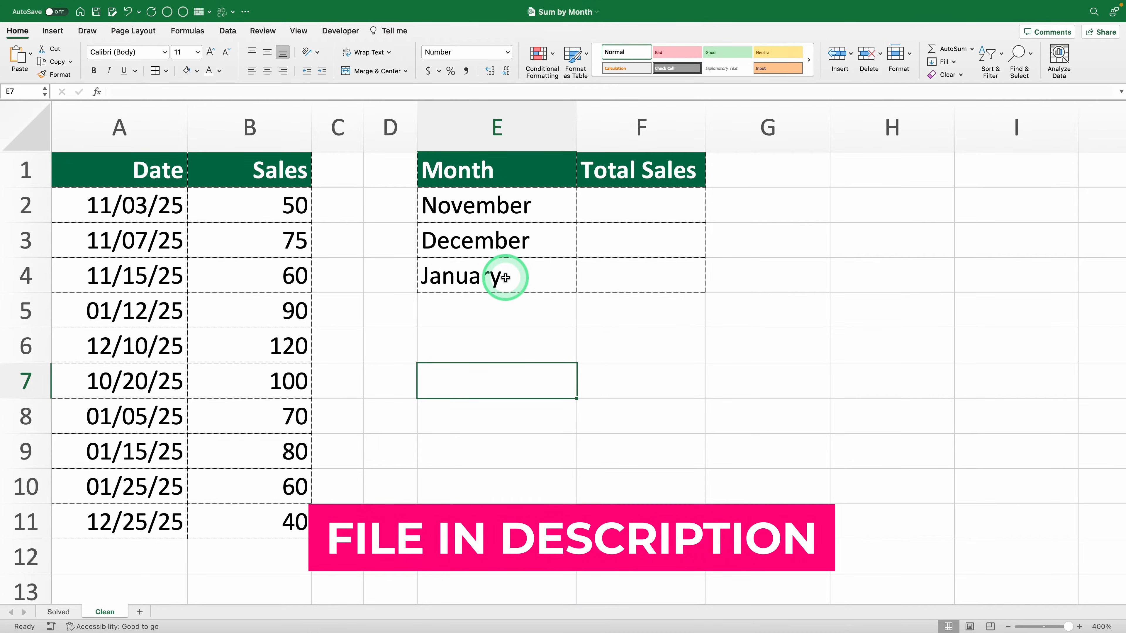
Step: Start the F2 formula as =SUMIF($A$2:$A$11, with the locked date range
text(=SUMIF($A$2:$A$11,)
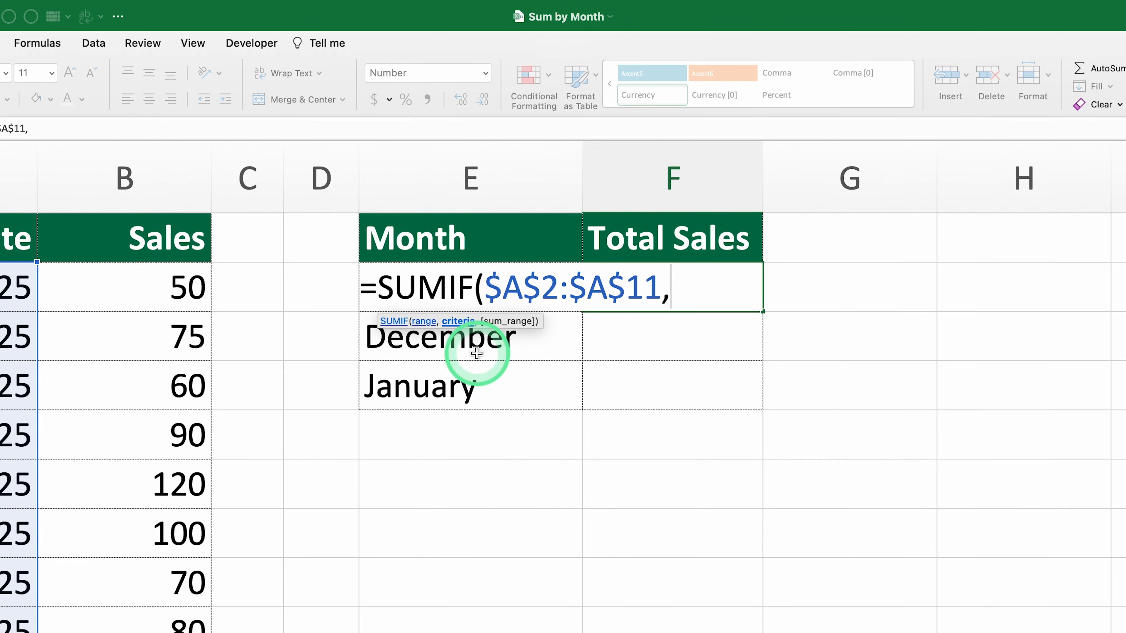
Step: Add November's E2 as criteria and B2 as sum range: =SUMIF($A$2:$A$11,E2,B2
click(249, 204)
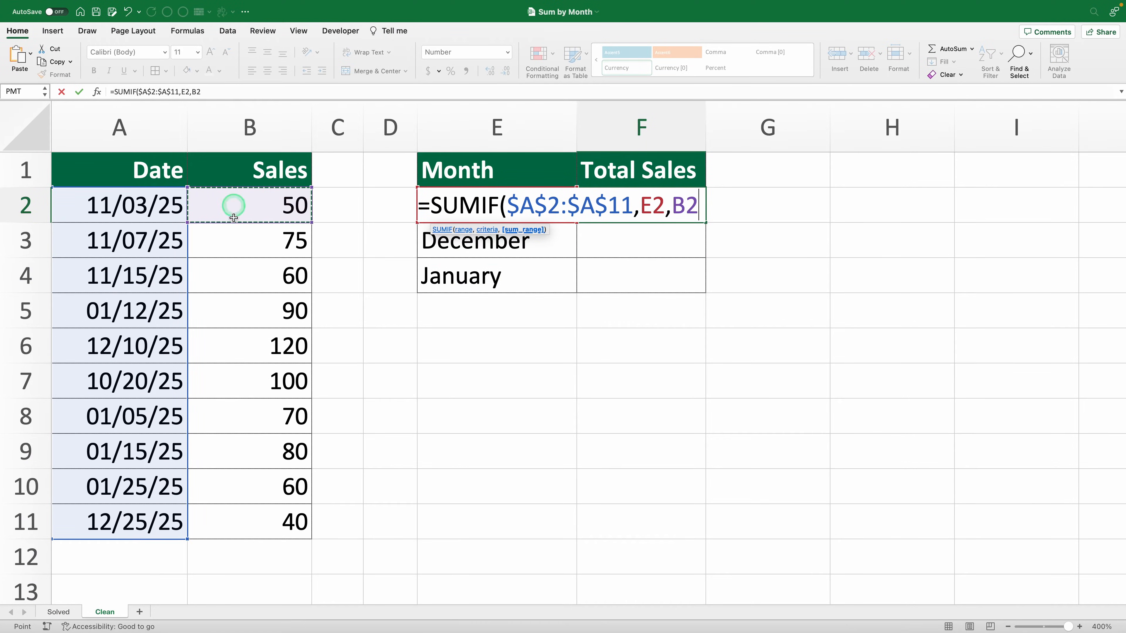